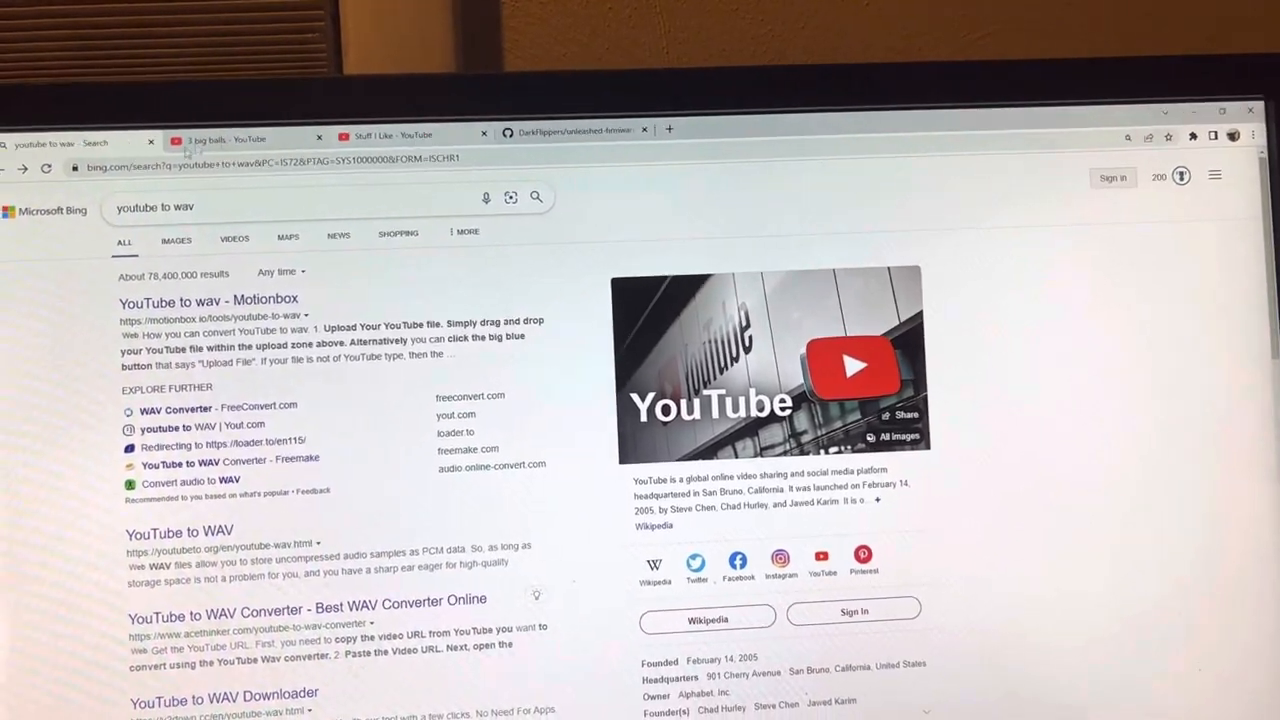
Browse the Stuff I Like channel's FlipperZero WAV tutorial, then return to the 3 big balls results.
left_click(390, 135)
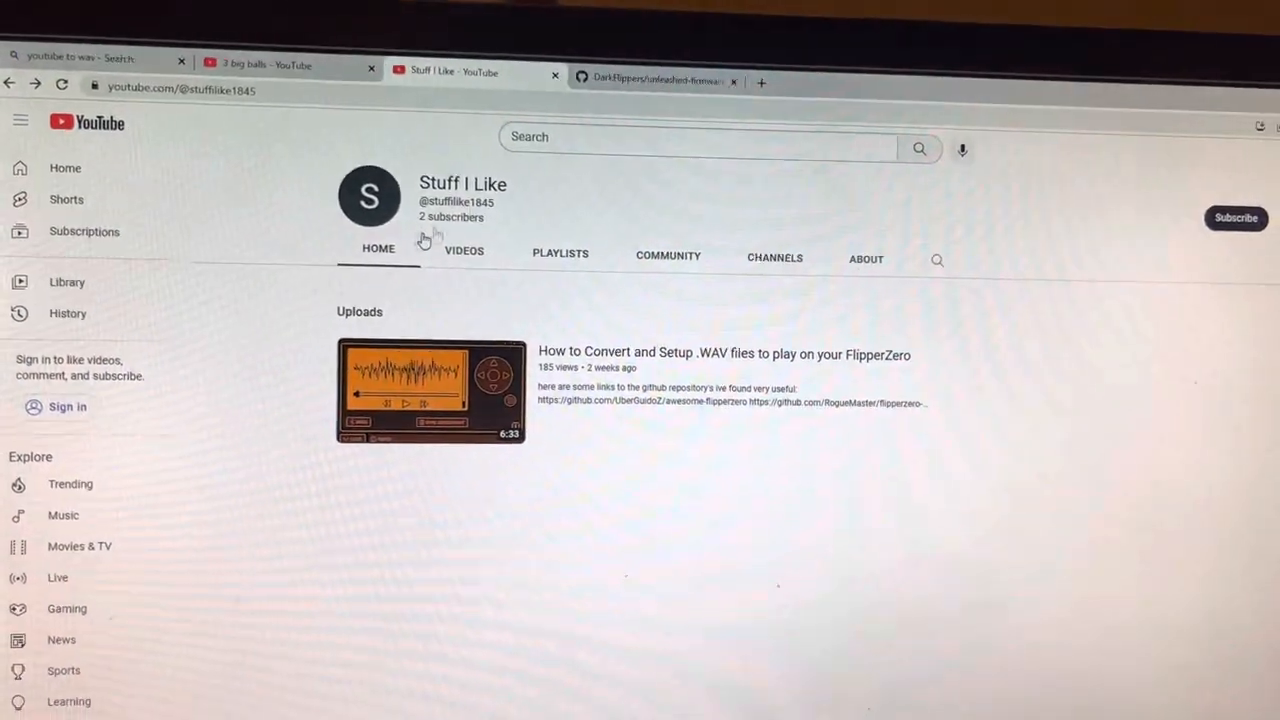
scroll("down", 3)
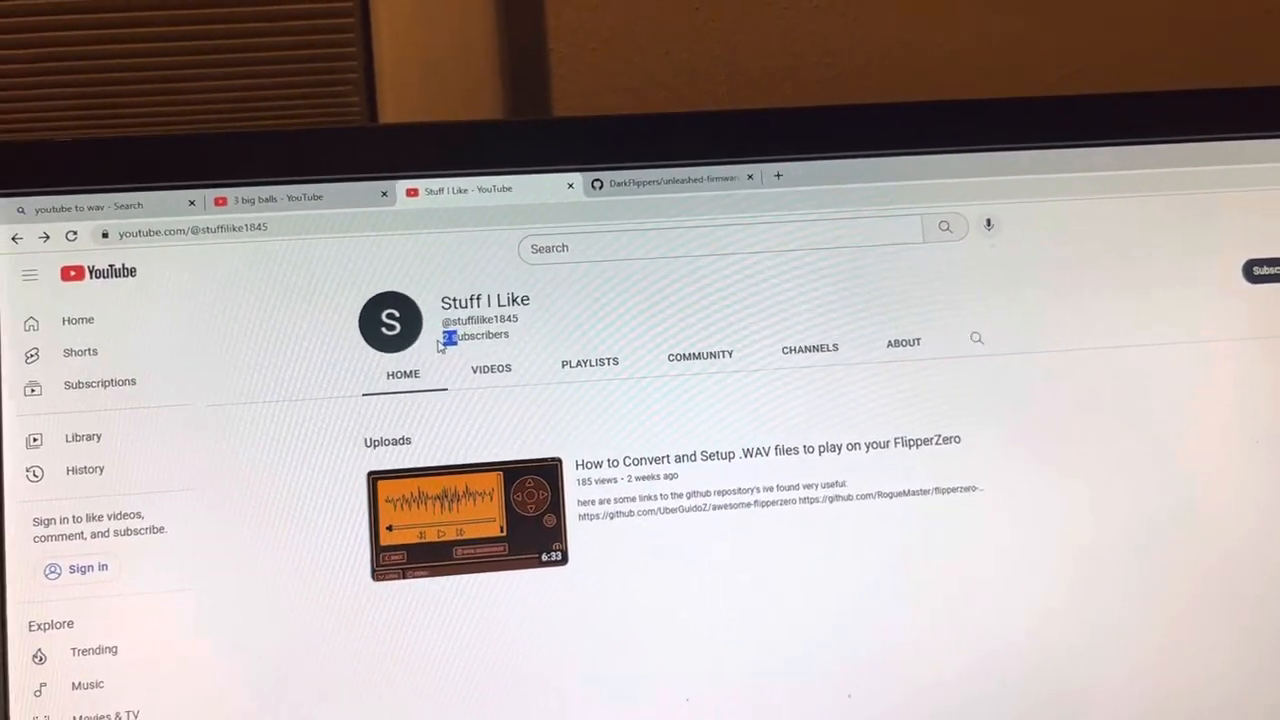
left_click(280, 191)
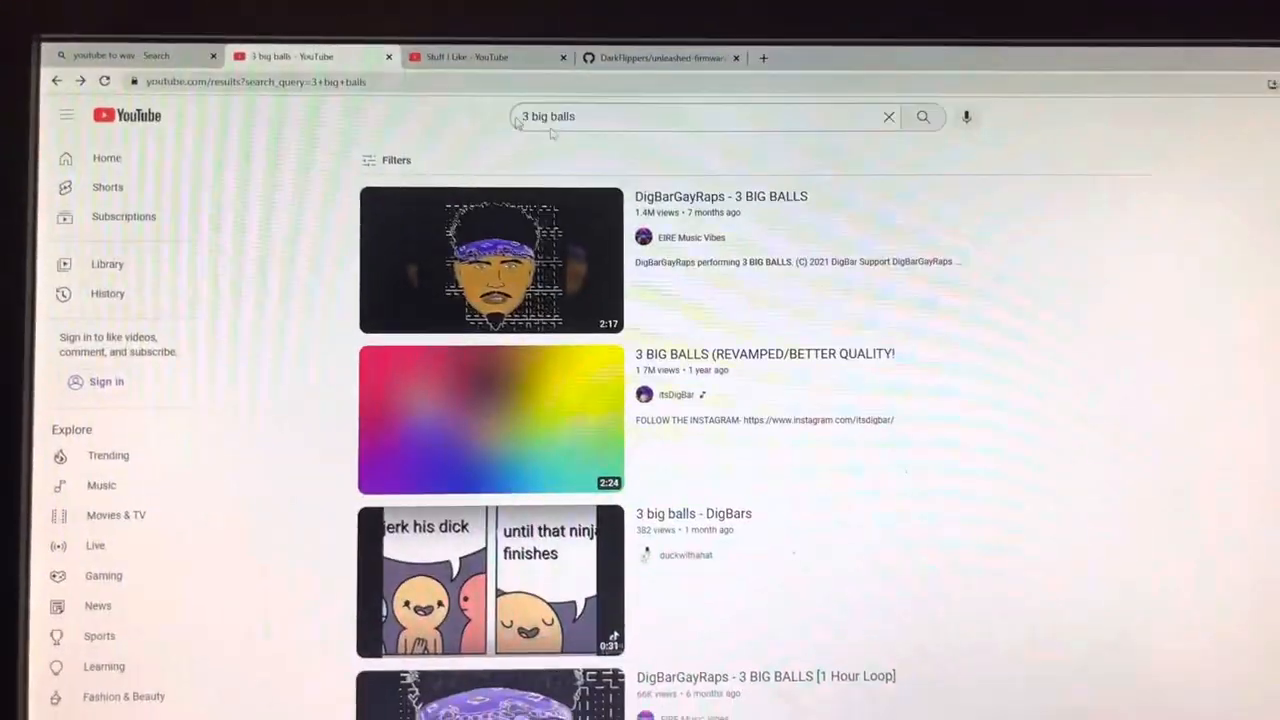
Open the DigBarGayRaps '3 BIG BALLS' video and copy its URL.
left_click(490, 259)
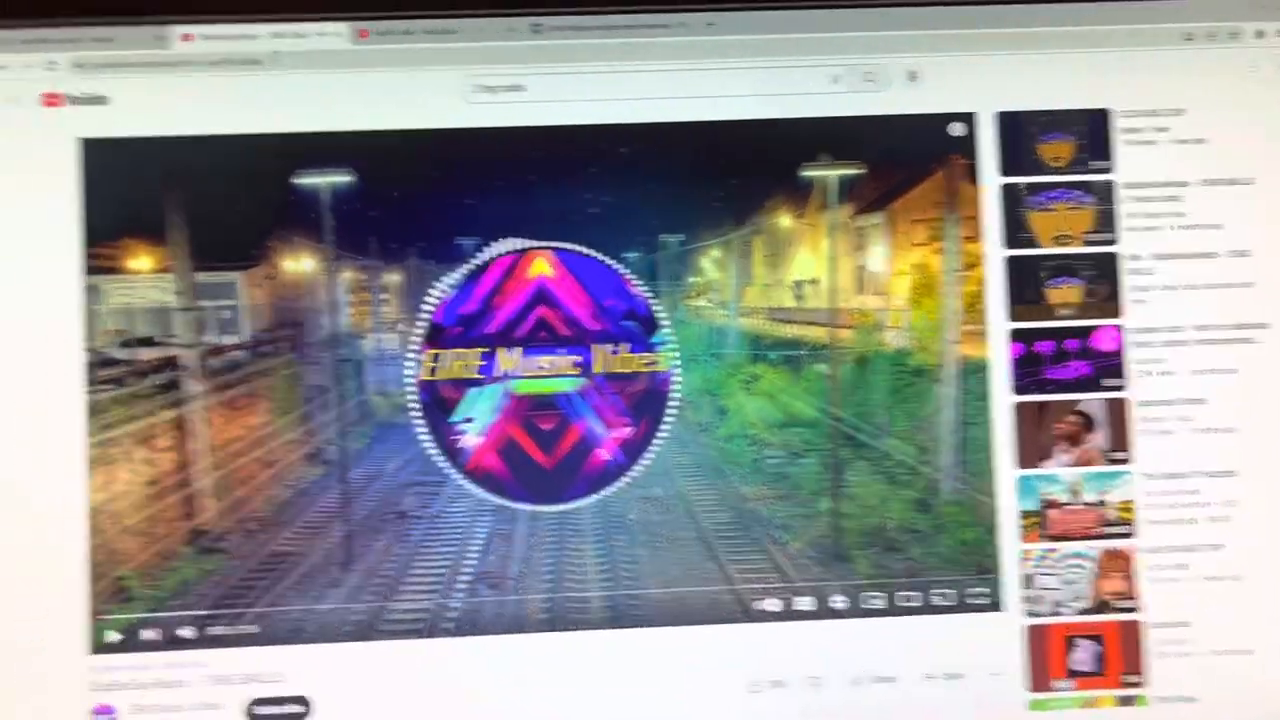
right_click(345, 76)
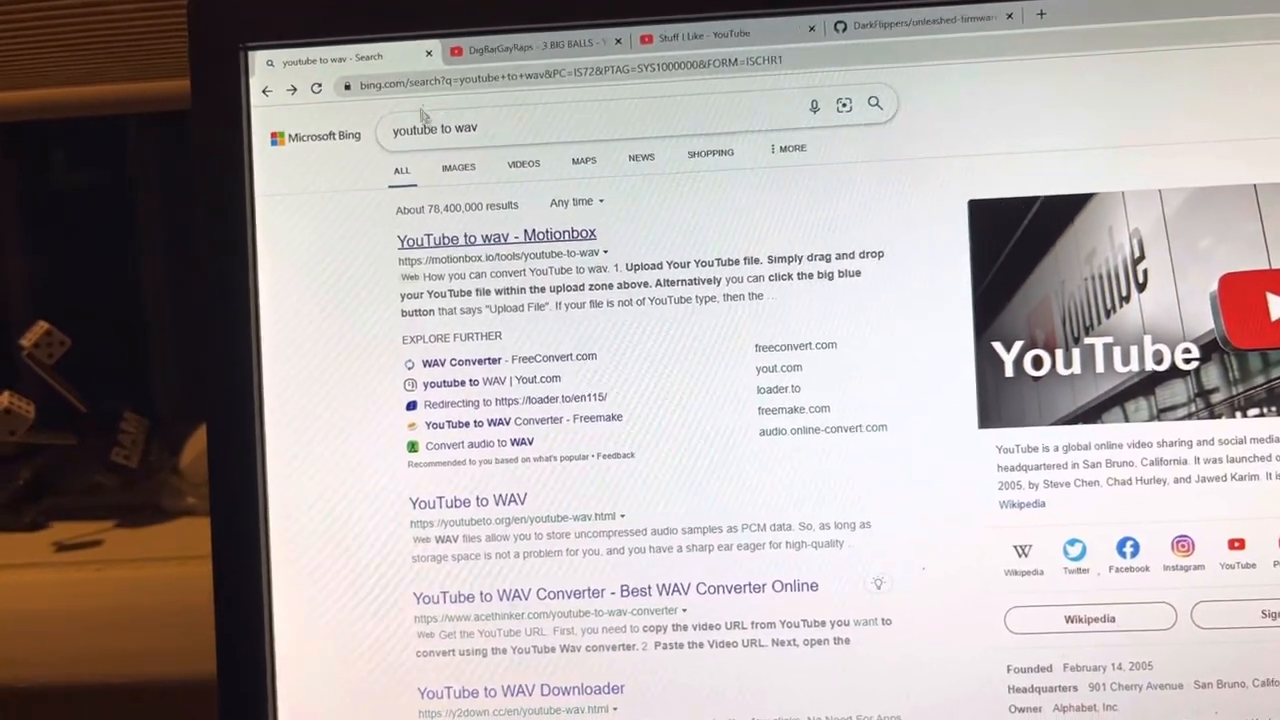
Convert the song to a 2:16 WAV on a YouTube-to-WAV site and download it.
left_click(496, 234)
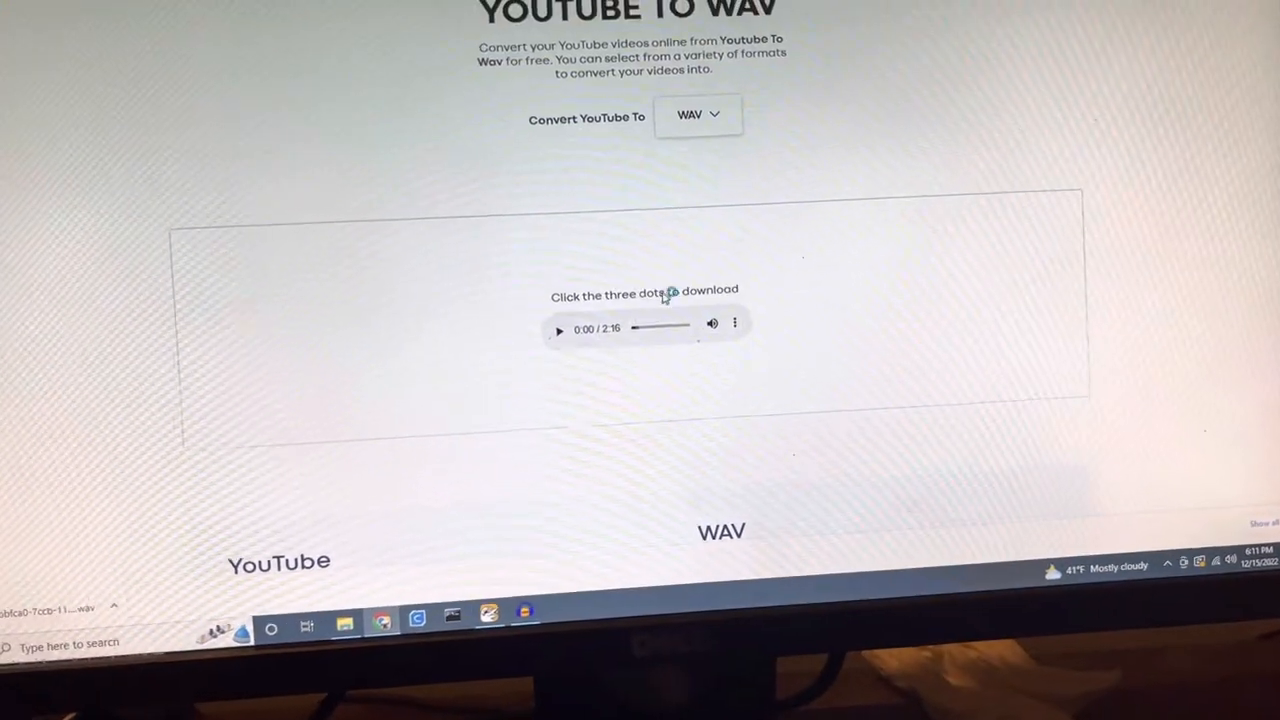
left_click(735, 323)
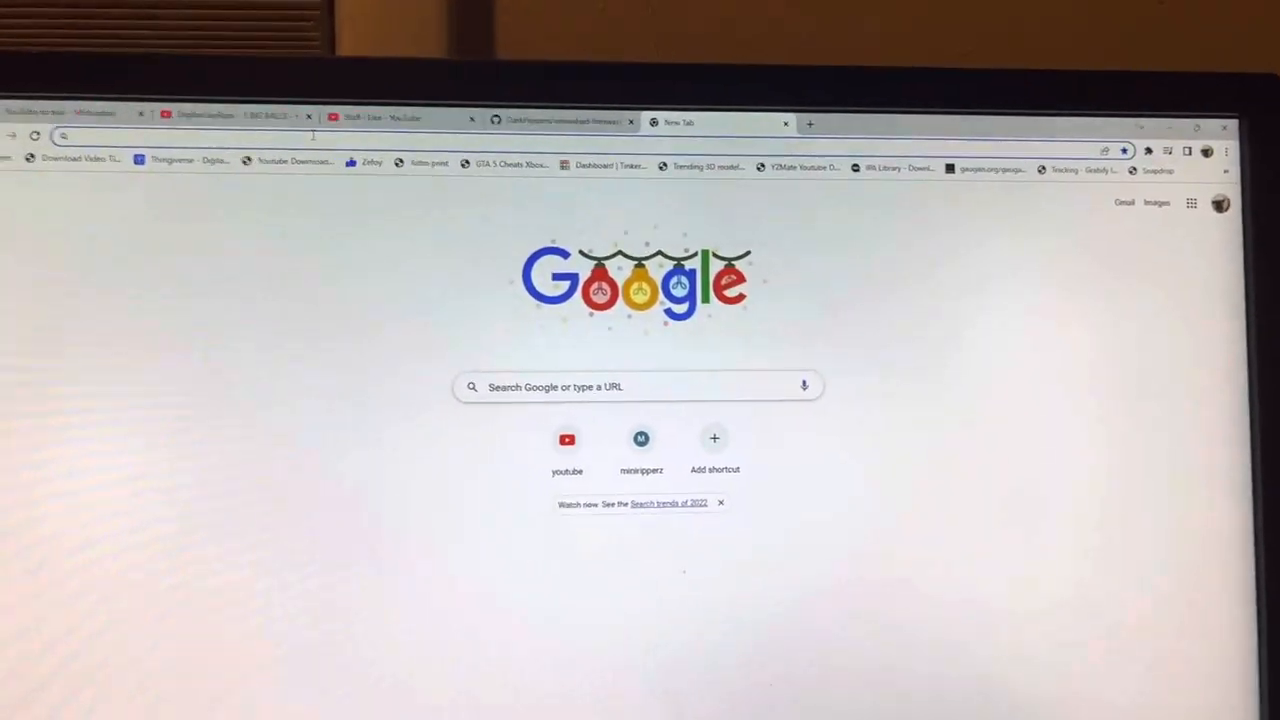
Start typing 'ad' into the new tab's address bar.
type("ad")
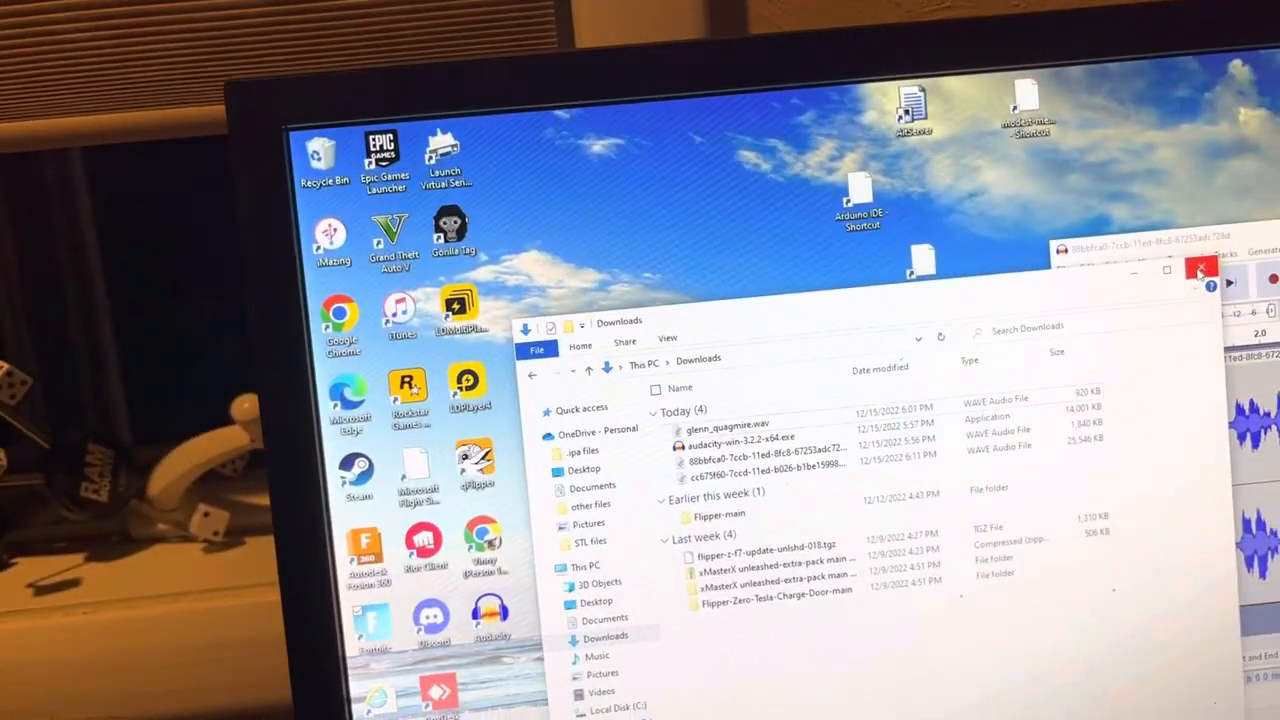
Close the Downloads window and old Audacity project, relaunching Audacity to an empty project.
left_click(1201, 270)
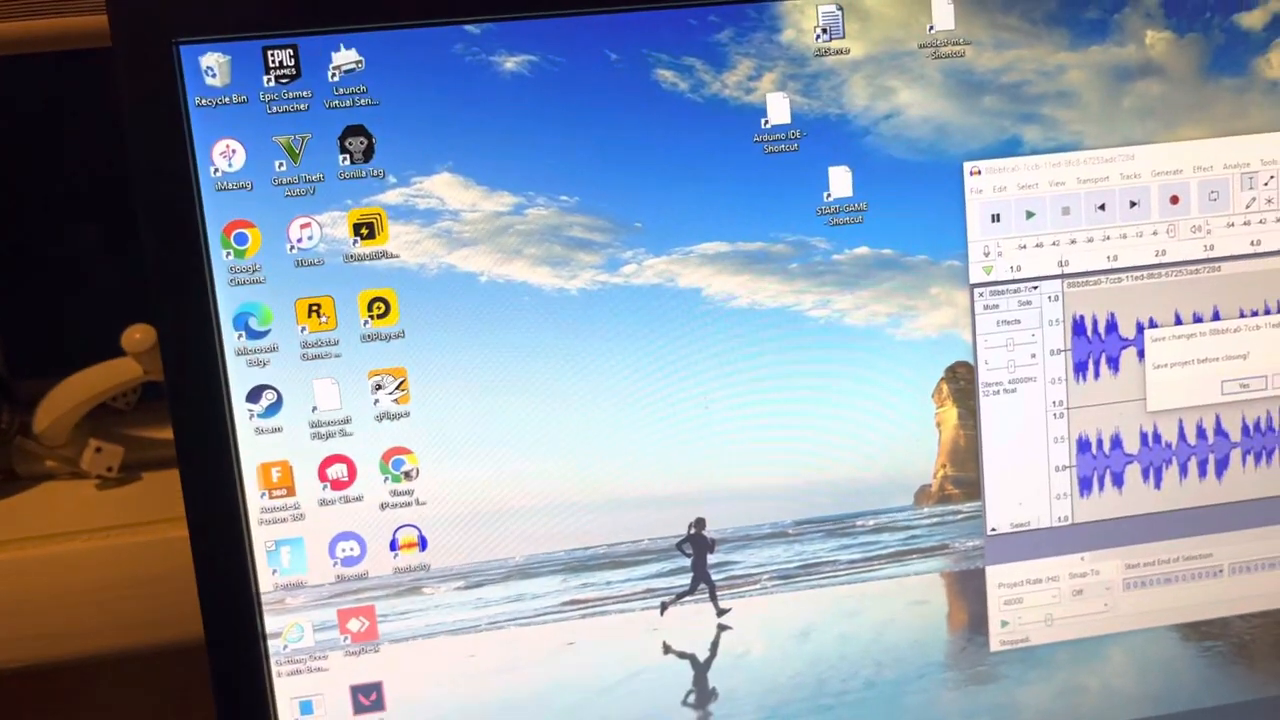
left_click(1243, 386)
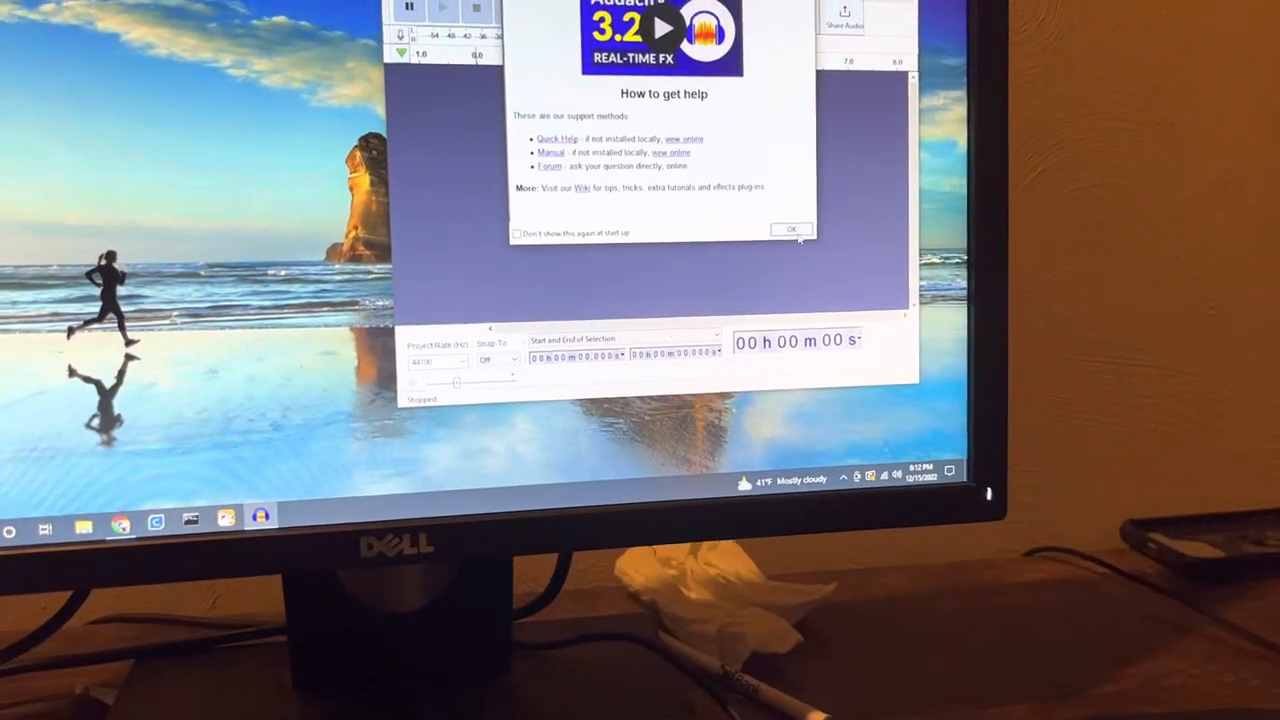
left_click(791, 229)
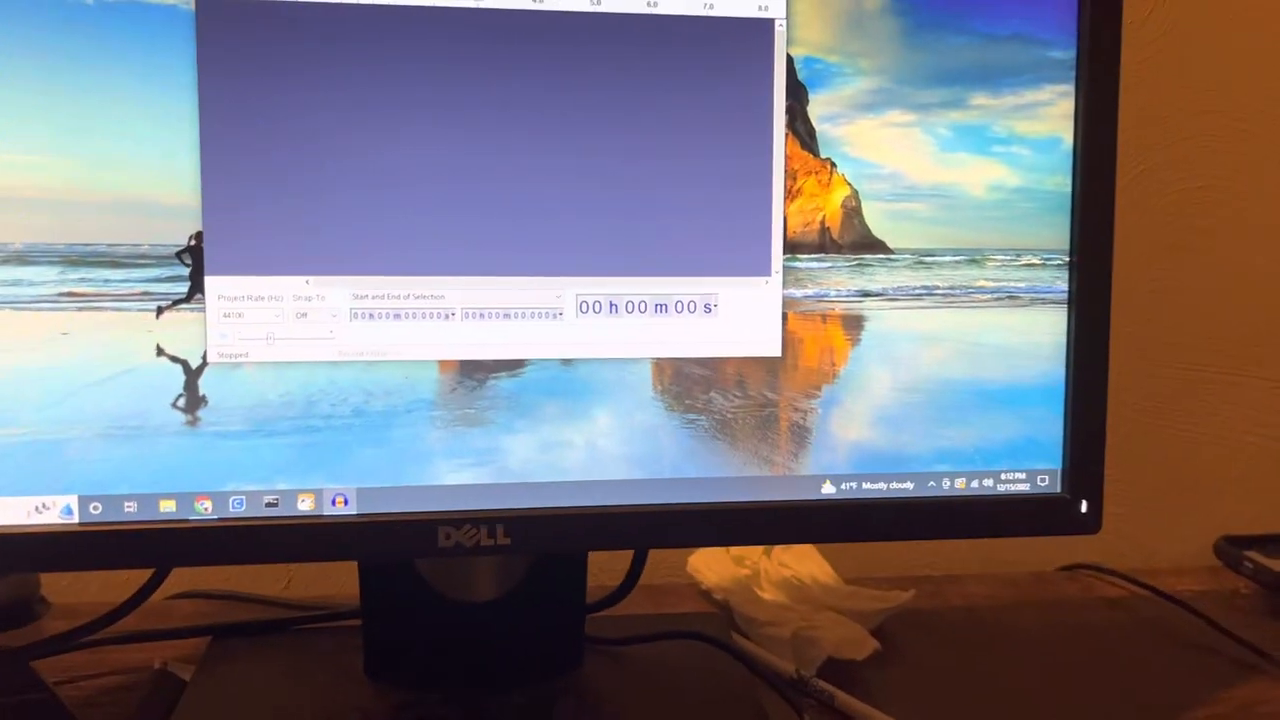
Load the downloaded song from Recent Files as a stereo 48000 Hz track and play it.
left_click(294, 31)
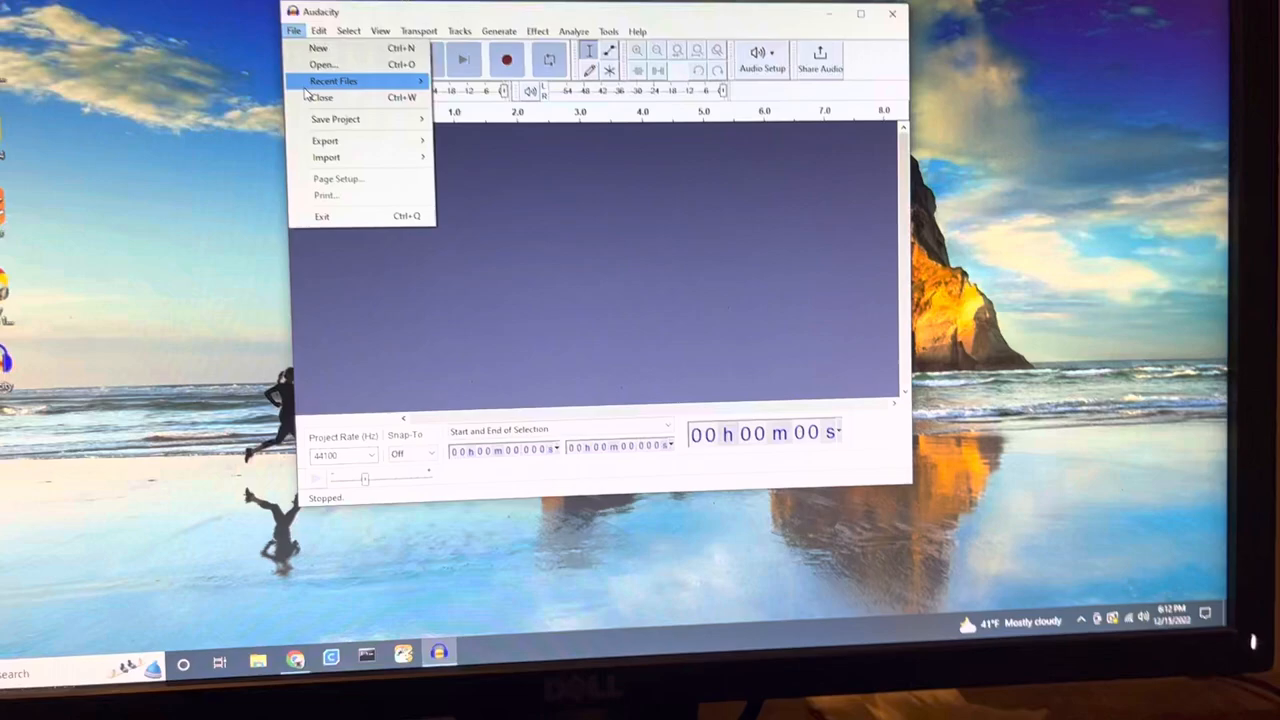
left_click(322, 64)
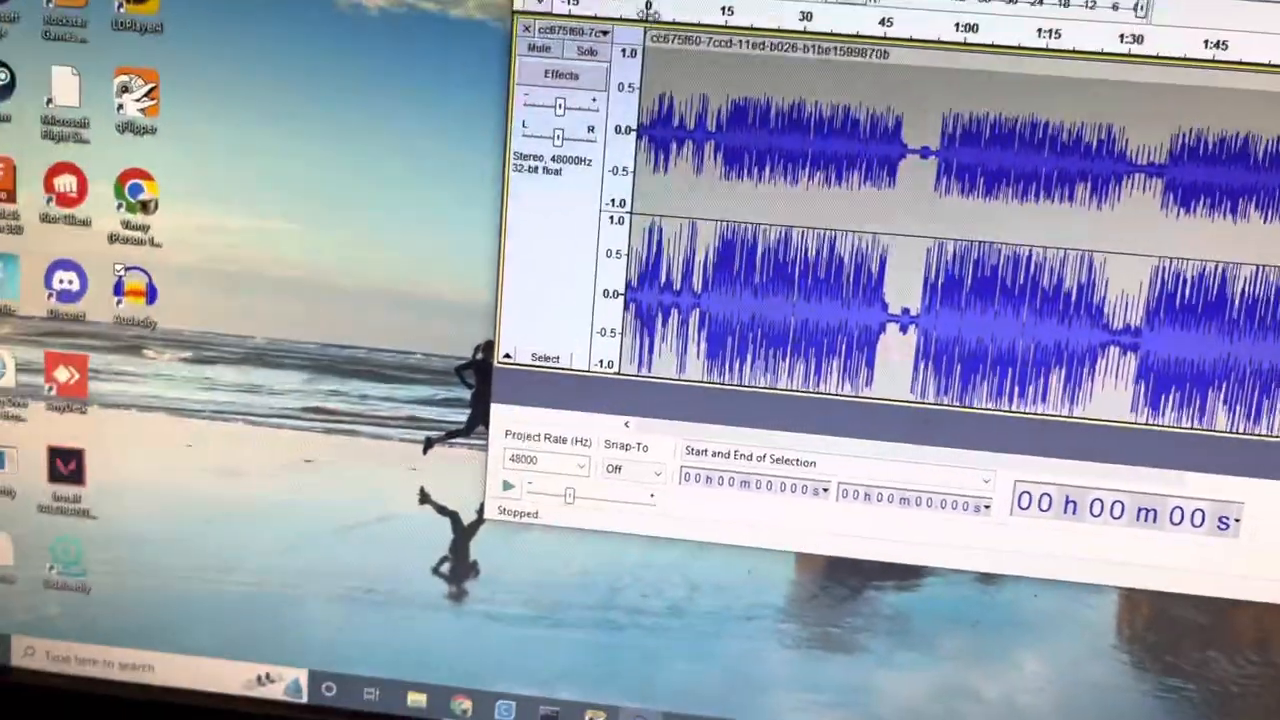
left_click(555, 80)
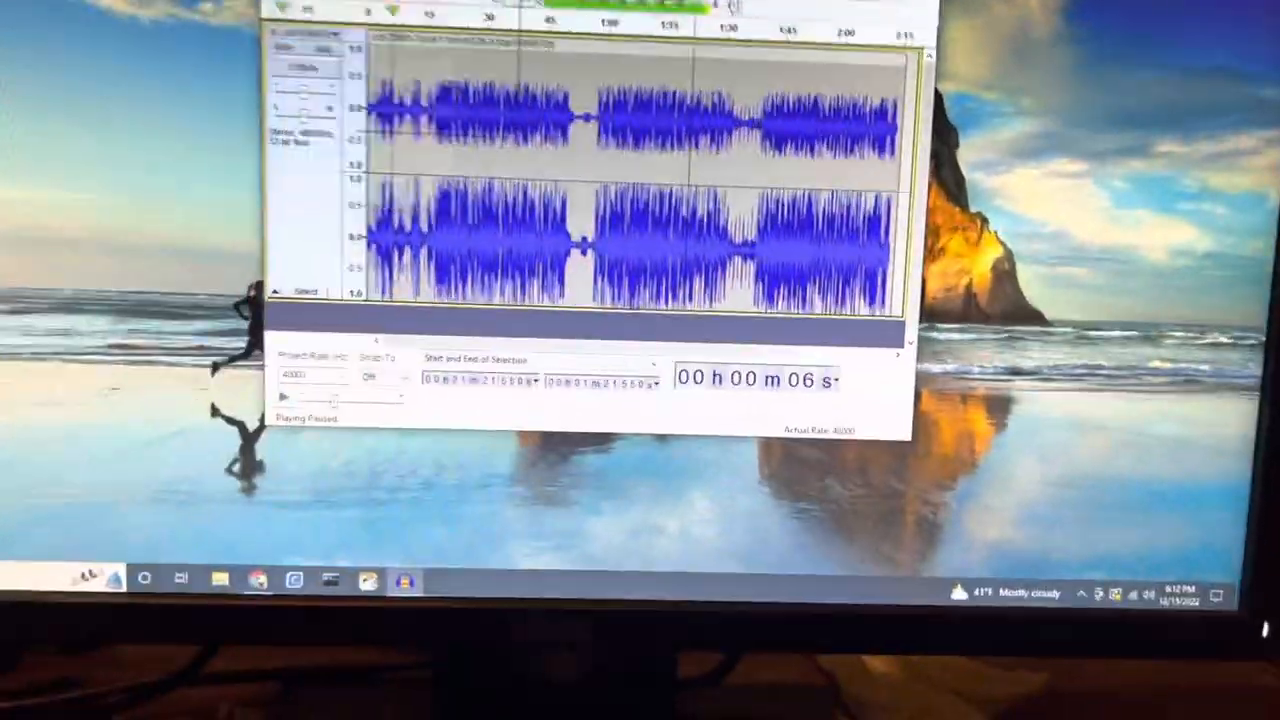
left_click(481, 154)
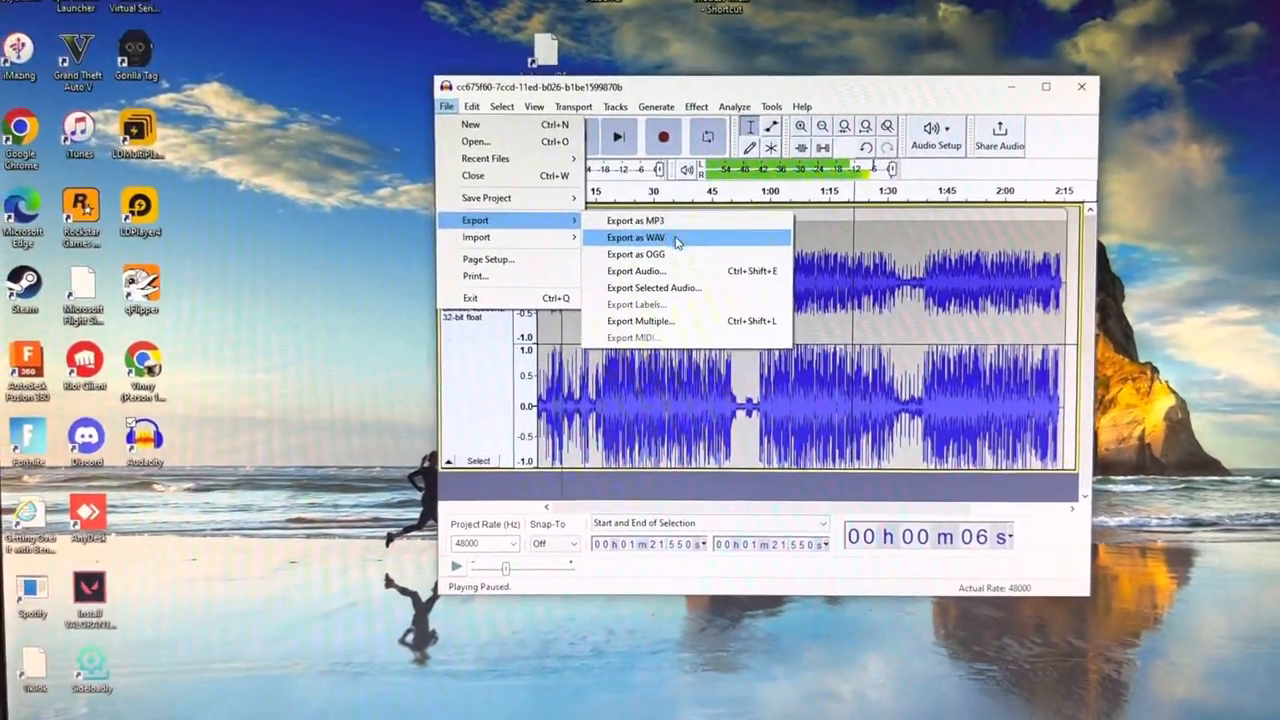
Export the song as Unsigned 8-bit PCM WAV to Downloads, replacing the existing file.
left_click(635, 237)
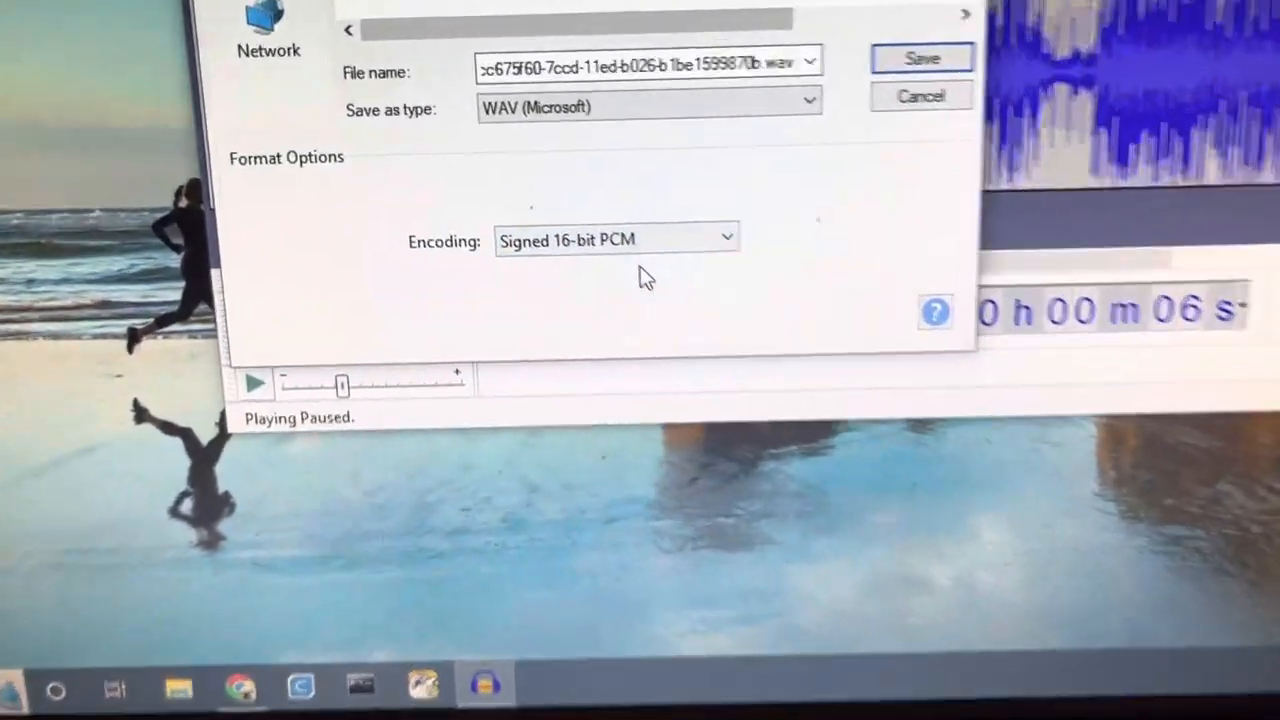
left_click(615, 240)
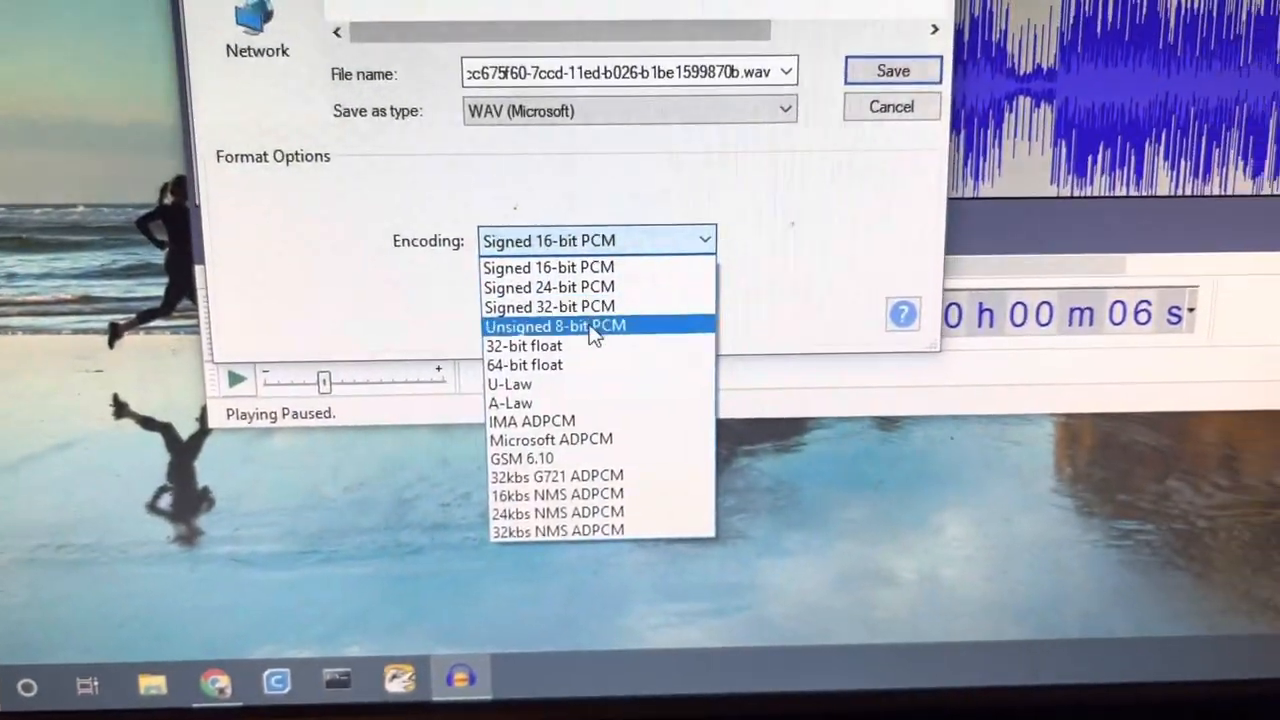
left_click(555, 325)
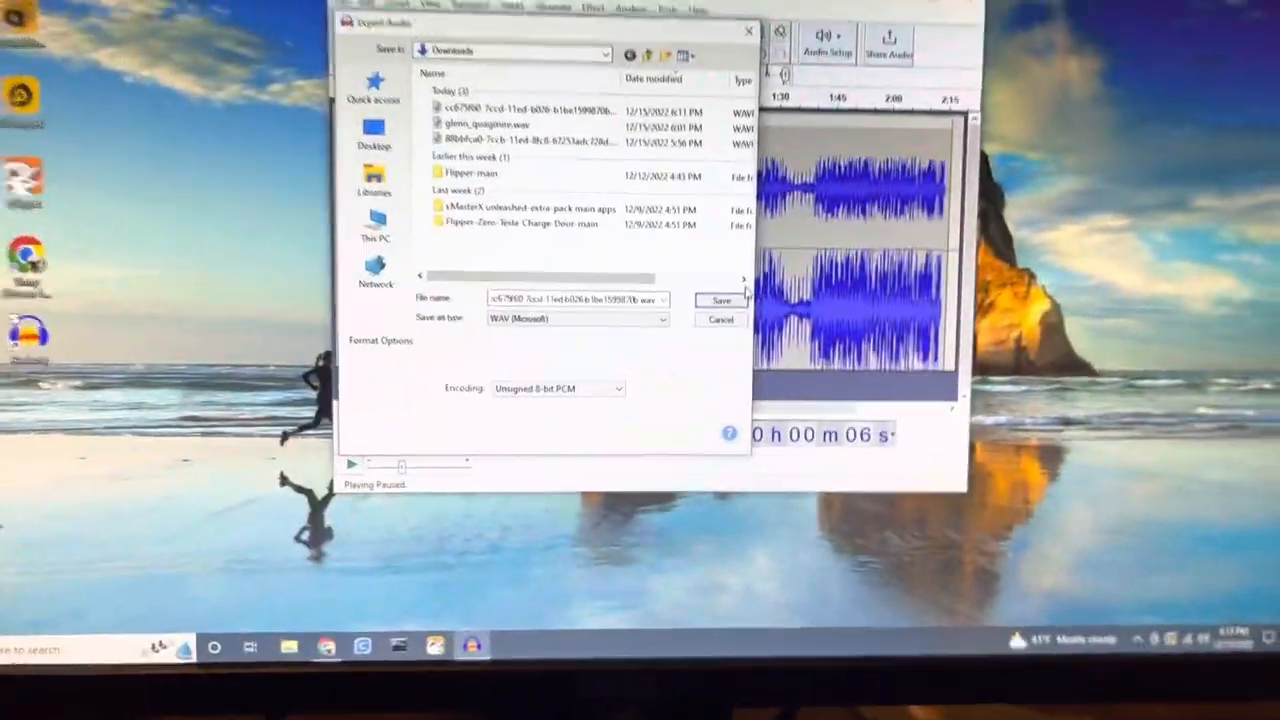
left_click(719, 300)
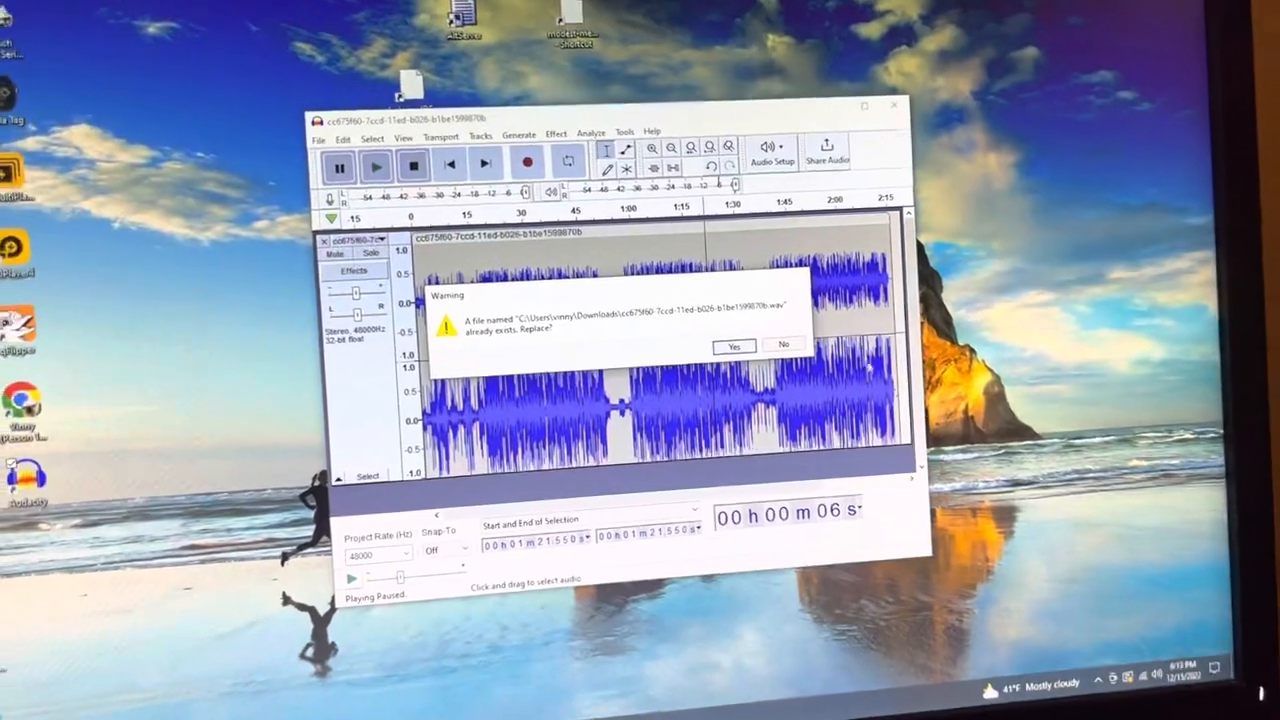
left_click(733, 345)
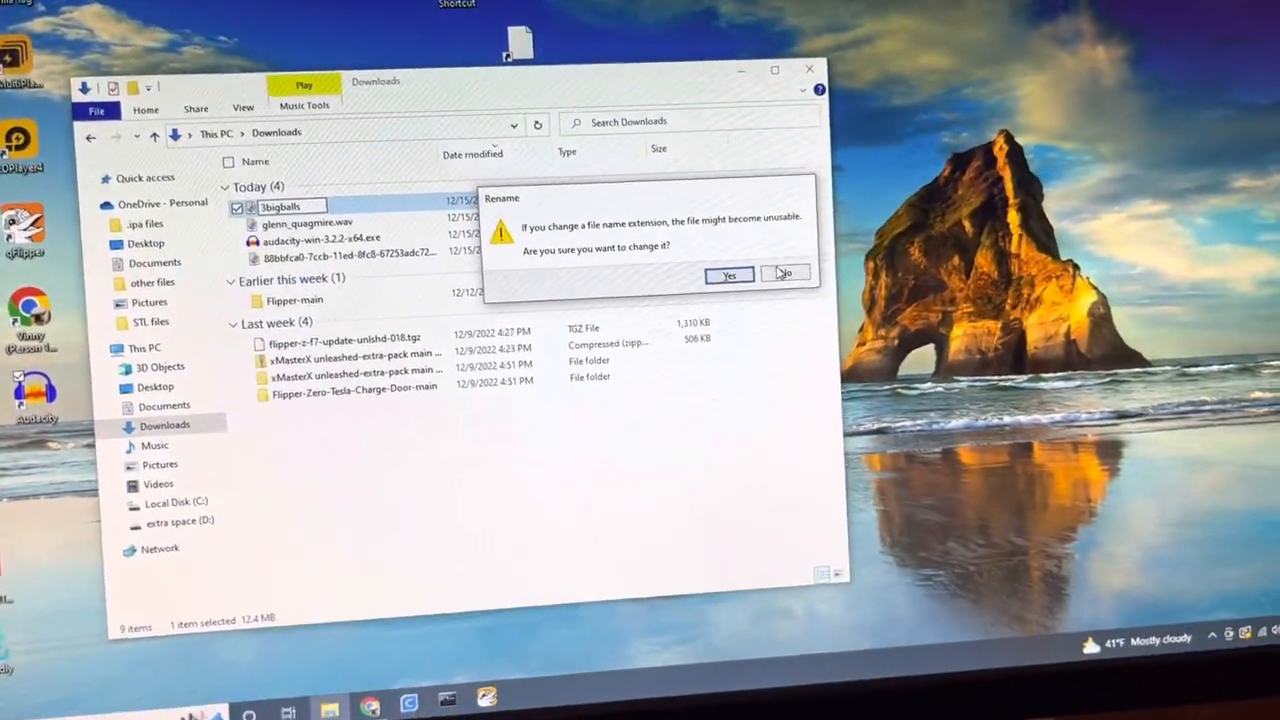
Decline the extension-change warning so the renamed 3bigballs file stays a WAV.
left_click(728, 274)
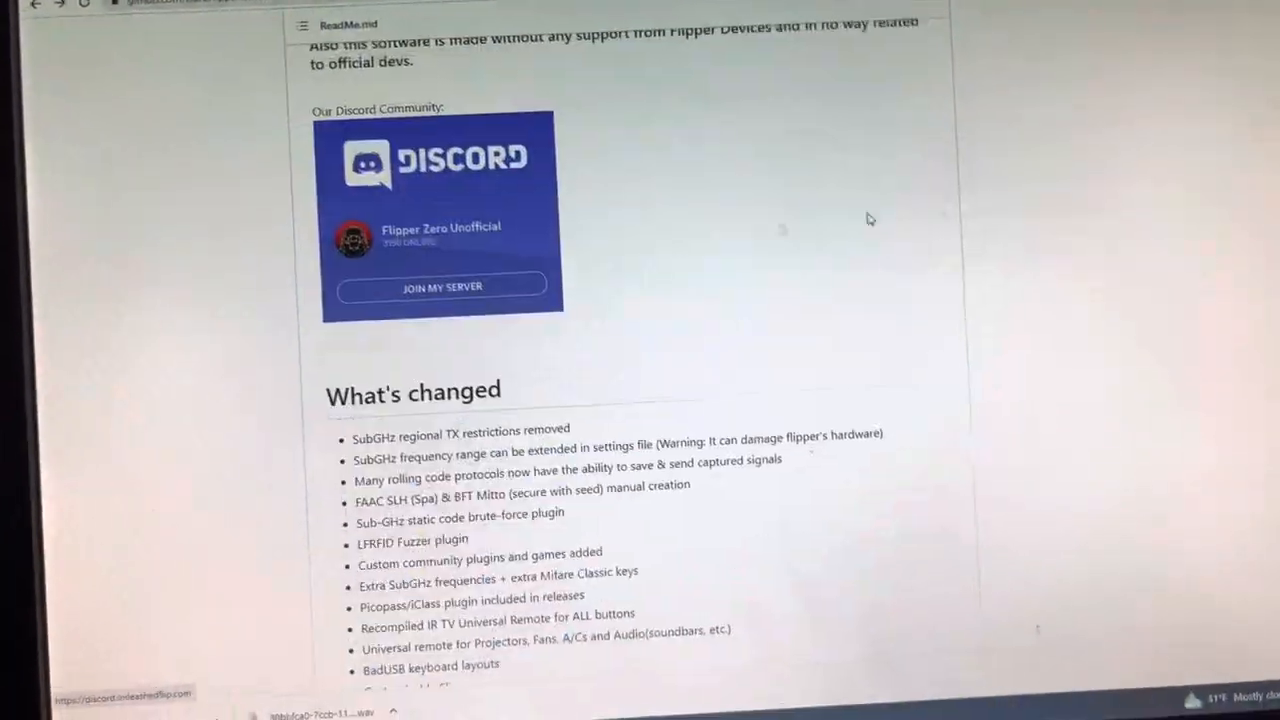
Scroll the unleashed-firmware ReadMe down to its What's changed list.
scroll("down", 3)
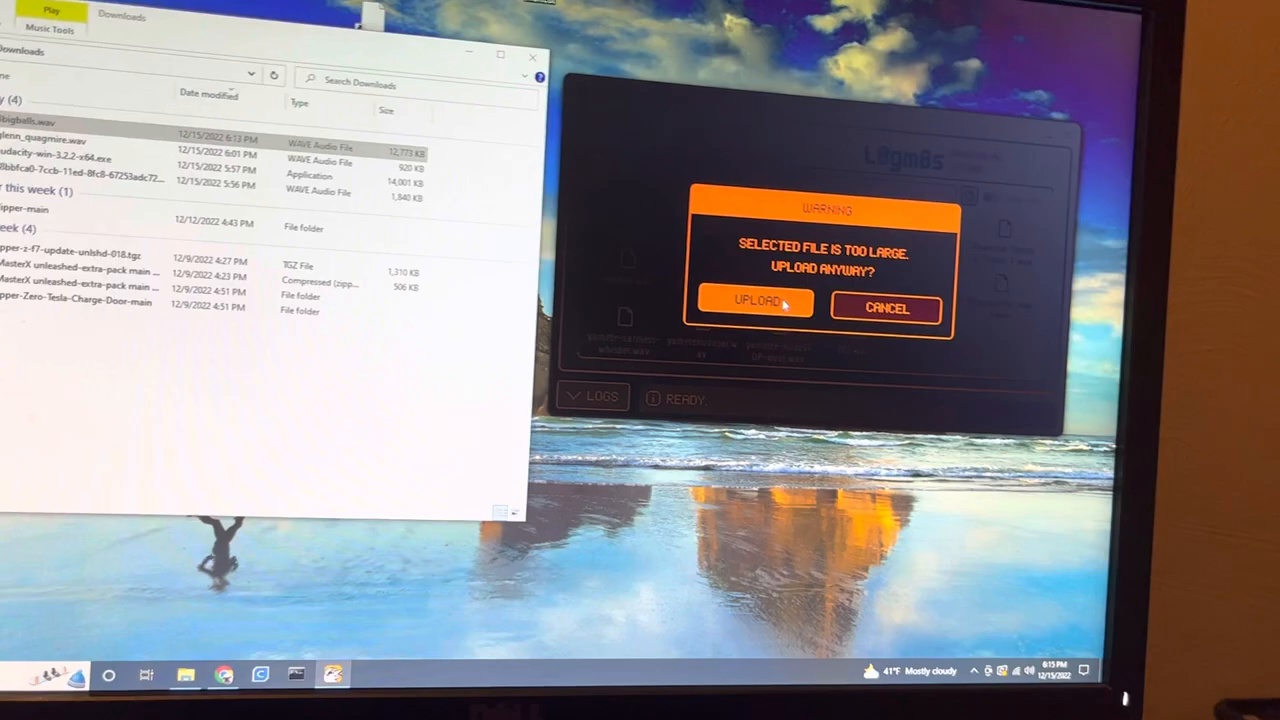
Accept the file-too-large warning so 3bigballs.wav uploads to the Flipper Zero.
left_click(755, 302)
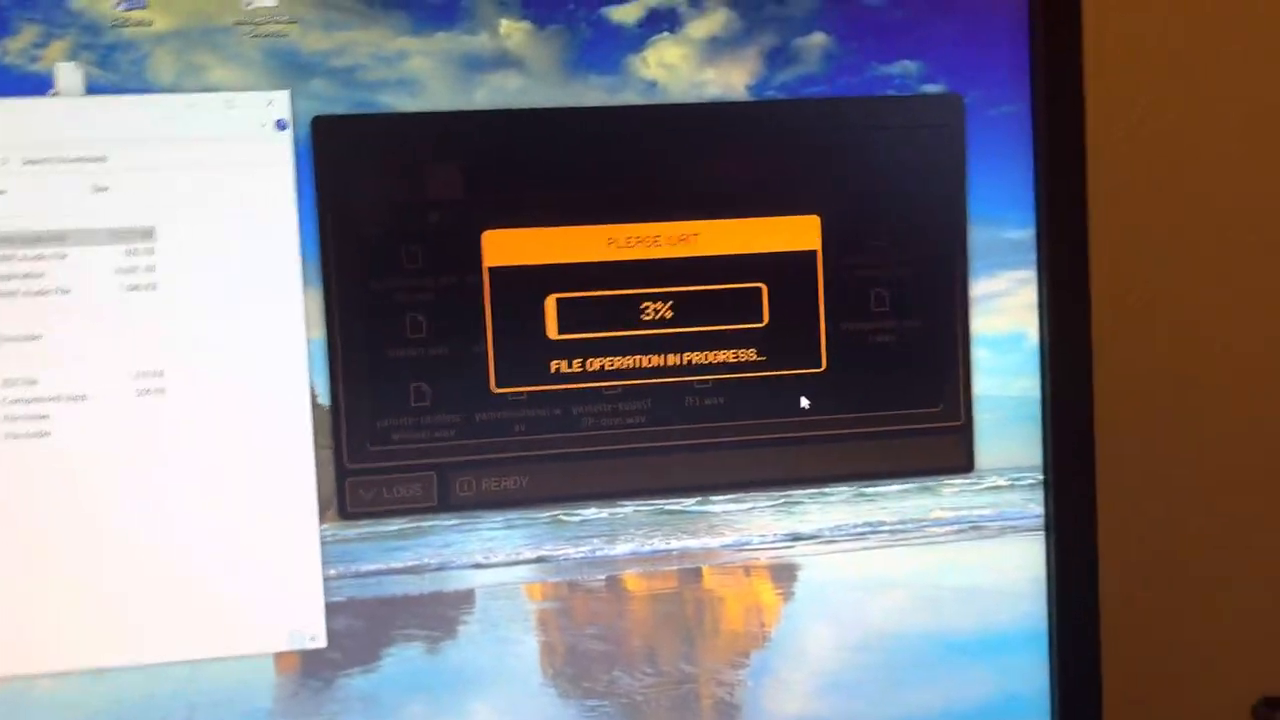